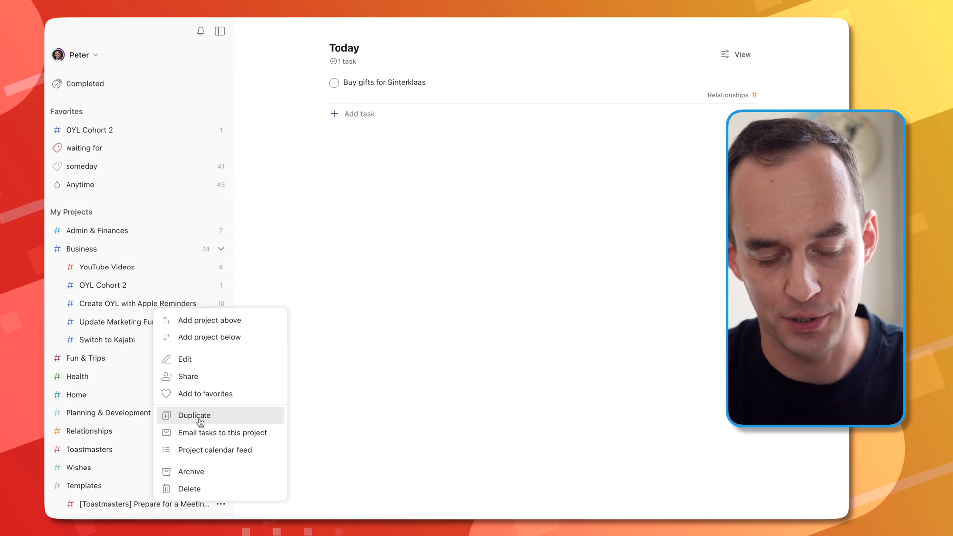
Duplicate the Toastmasters meeting-prep template and begin naming the copy 'Prepa…'
{"action": "left_click", "coordinate": [193, 416]}
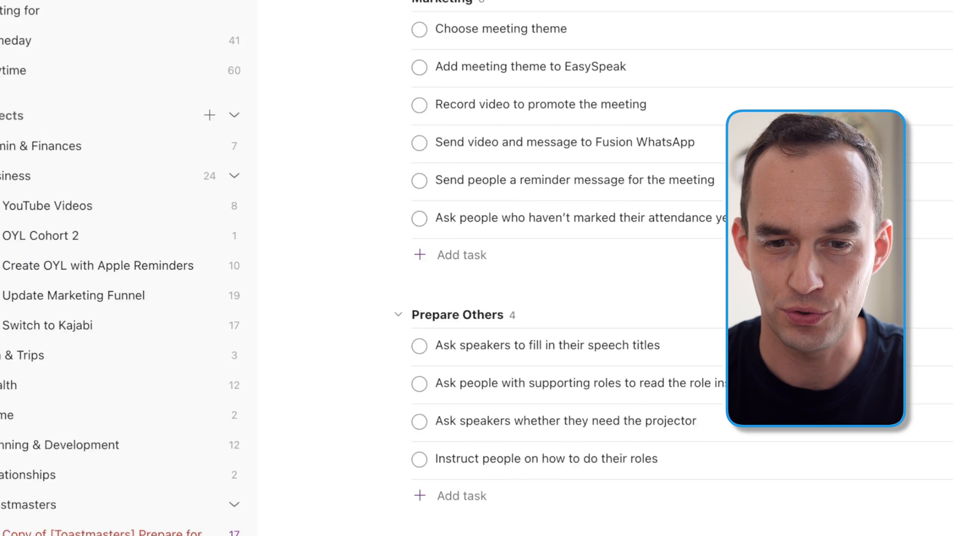
{"action": "type", "text": "Prepa"}
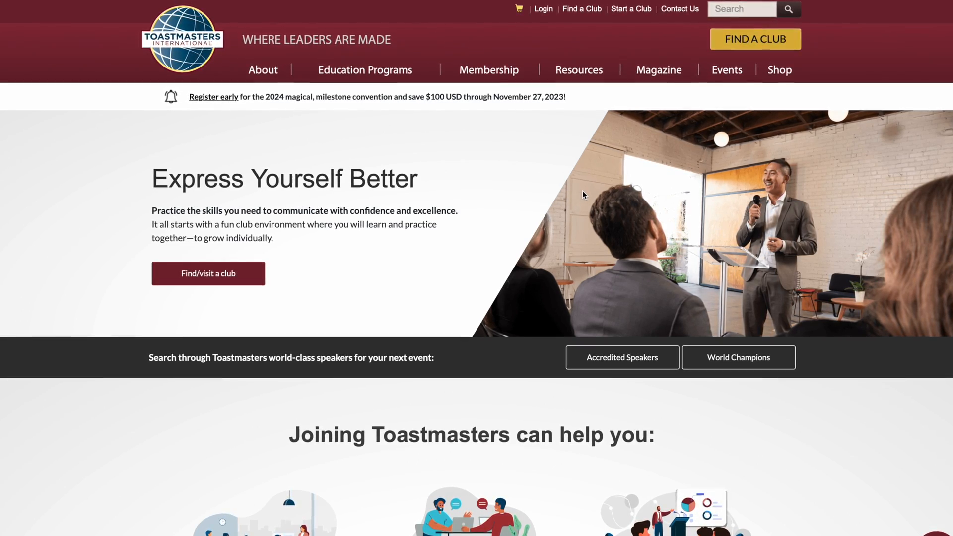
{"action": "scroll", "scroll_direction": "down", "scroll_amount": 3}
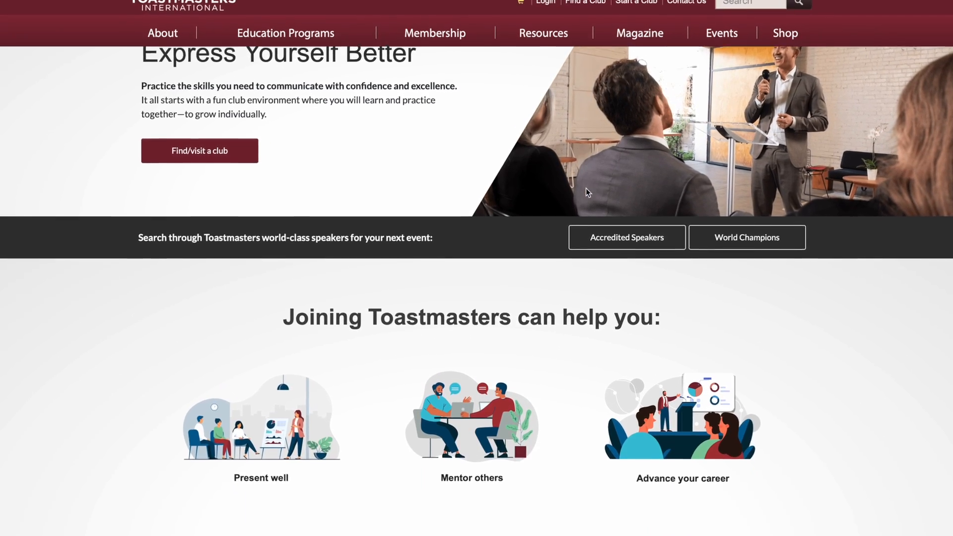
{"action": "scroll", "scroll_direction": "down", "scroll_amount": 3}
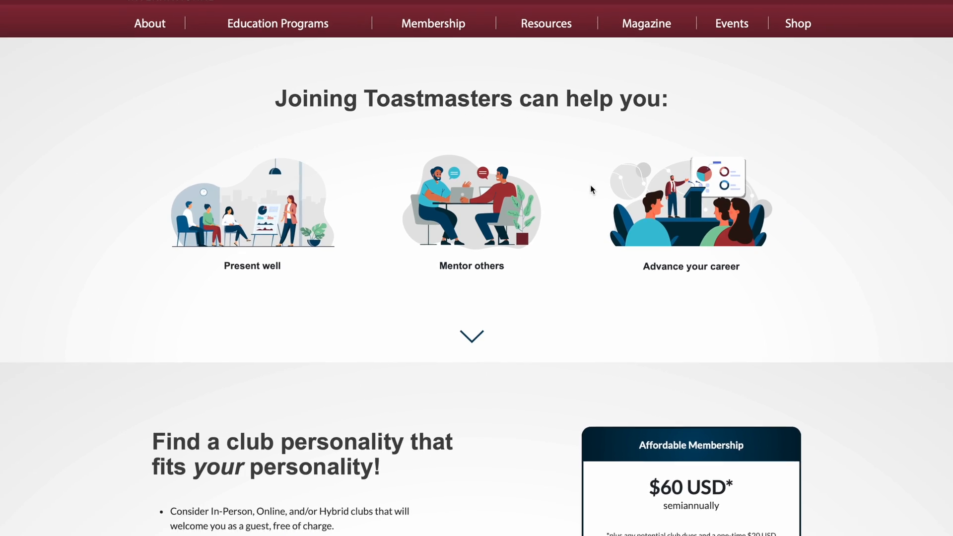
{"action": "scroll", "scroll_direction": "down", "scroll_amount": 3}
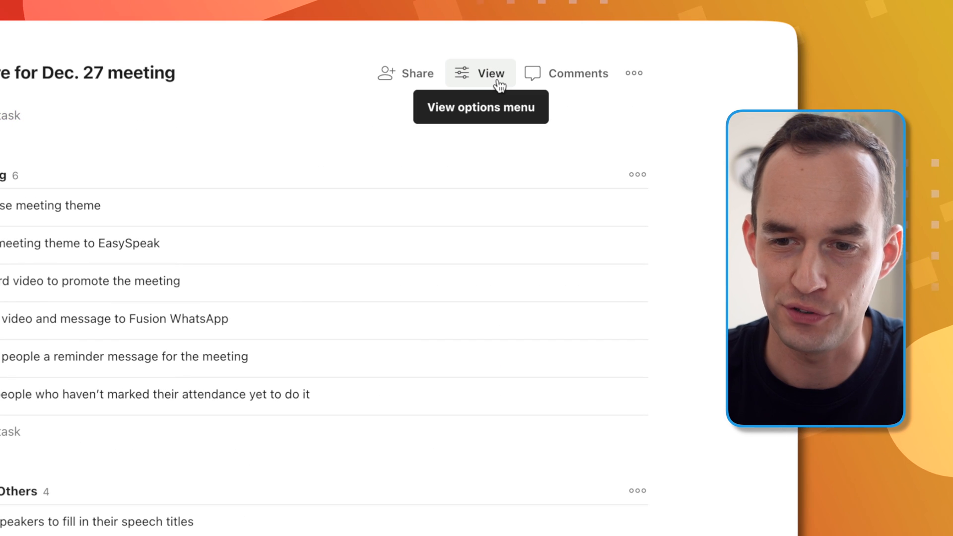
Switch the Prepare for Dec. 27 meeting project to the Calendar layout
{"action": "left_click", "coordinate": [480, 73]}
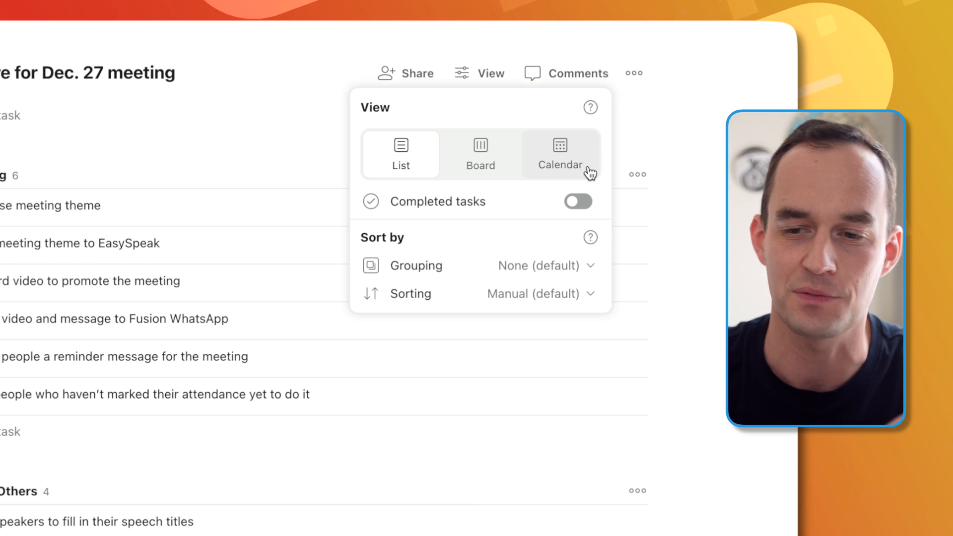
{"action": "mouse_move", "coordinate": [584, 168]}
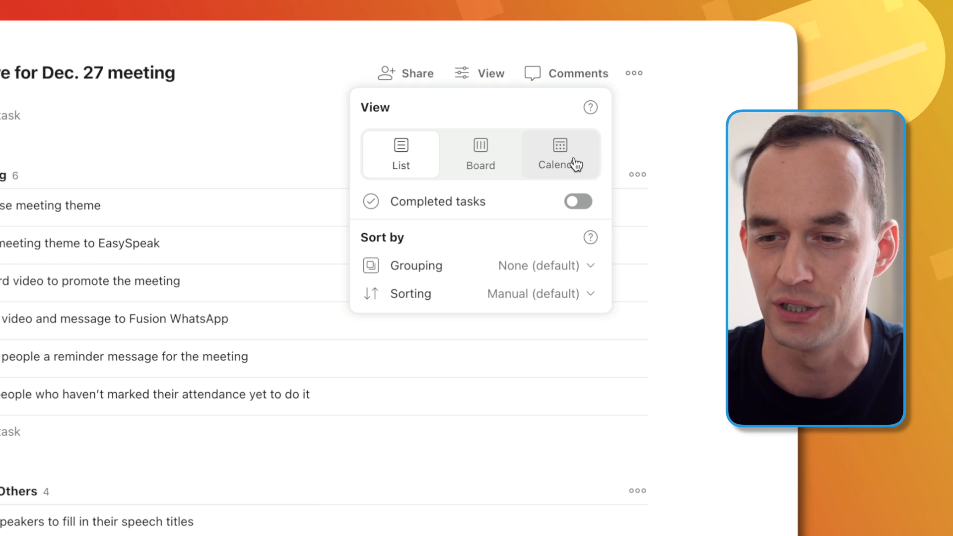
{"action": "left_click", "coordinate": [558, 153]}
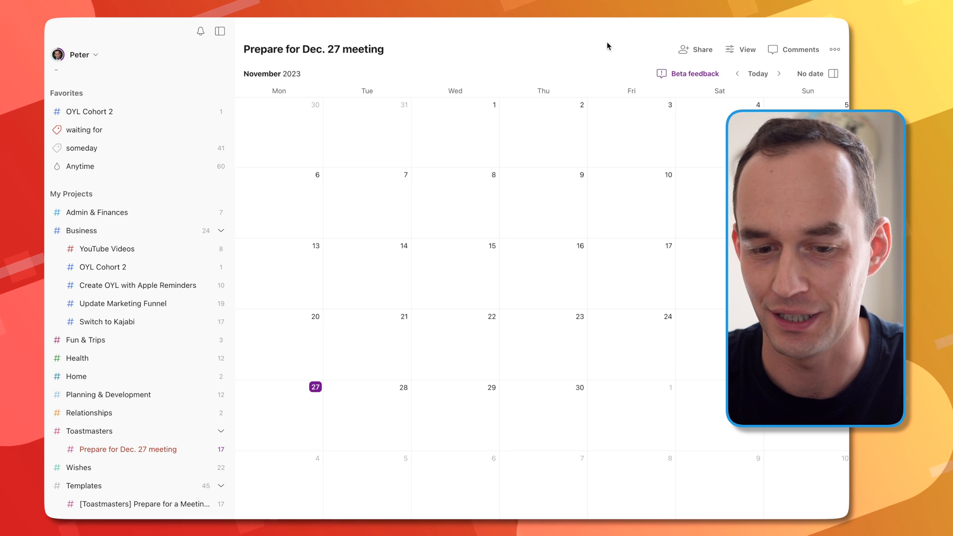
{"action": "mouse_move", "coordinate": [646, 192]}
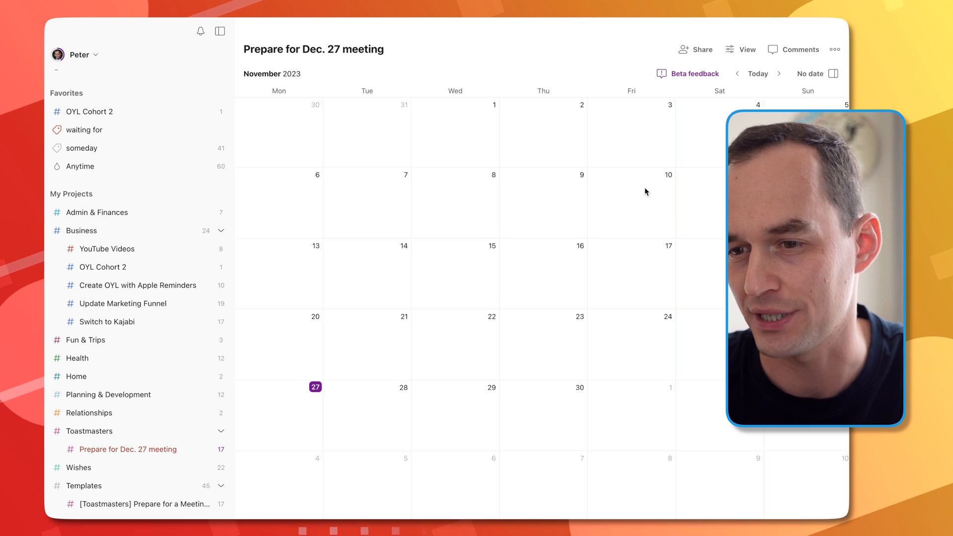
Advance the calendar to December 2023 and open the 17 undated tasks alongside
{"action": "left_click", "coordinate": [780, 74]}
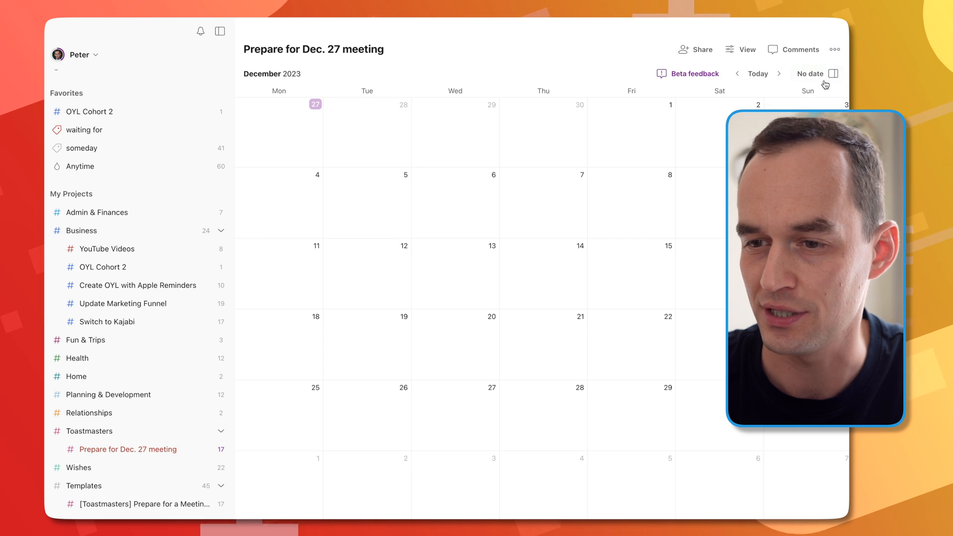
{"action": "left_click", "coordinate": [812, 74]}
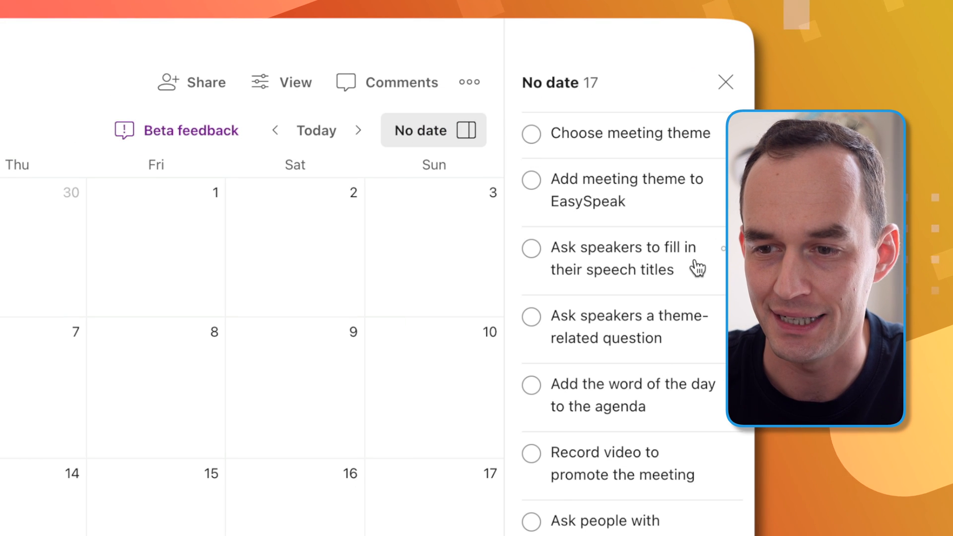
{"action": "mouse_move", "coordinate": [680, 236]}
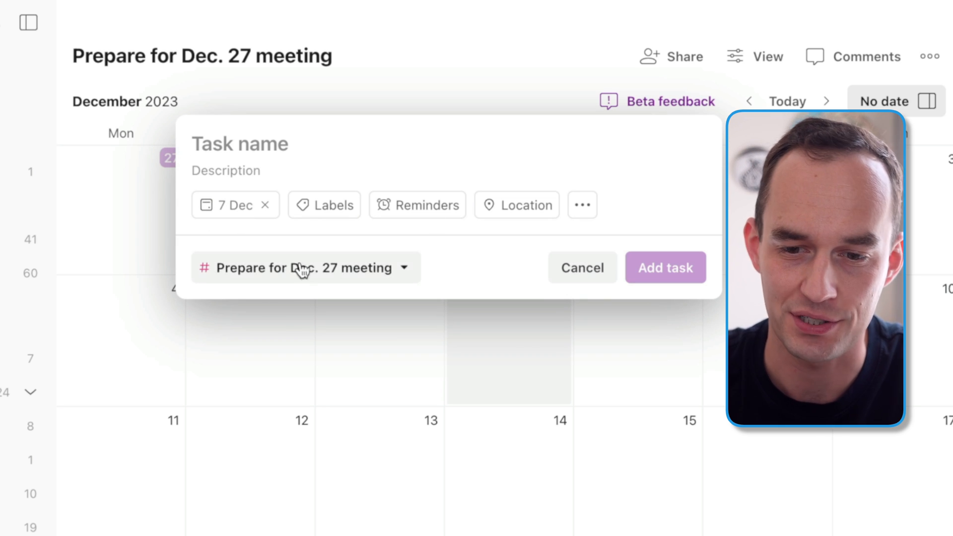
{"action": "left_click", "coordinate": [884, 101]}
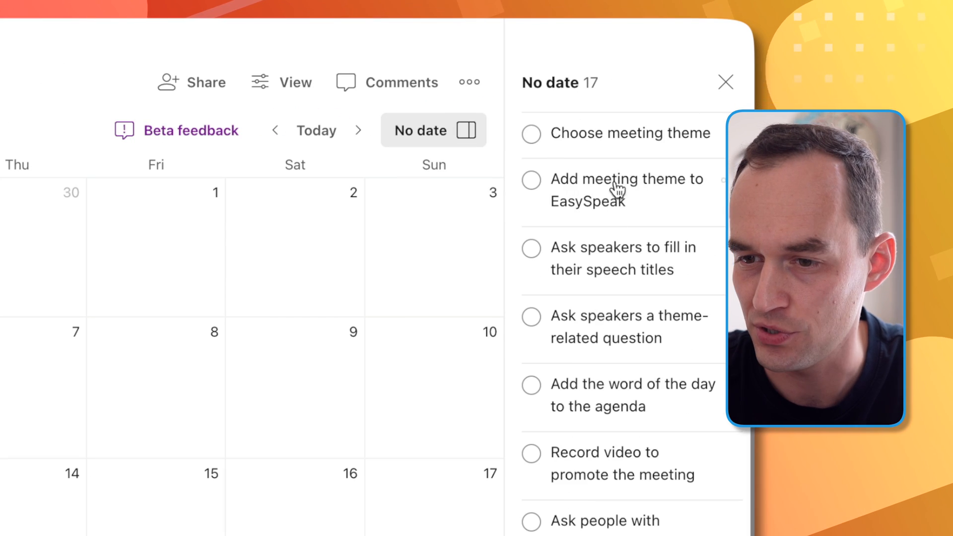
Give 'Choose meeting theme' a due date of 13 December
{"action": "left_click", "coordinate": [619, 132]}
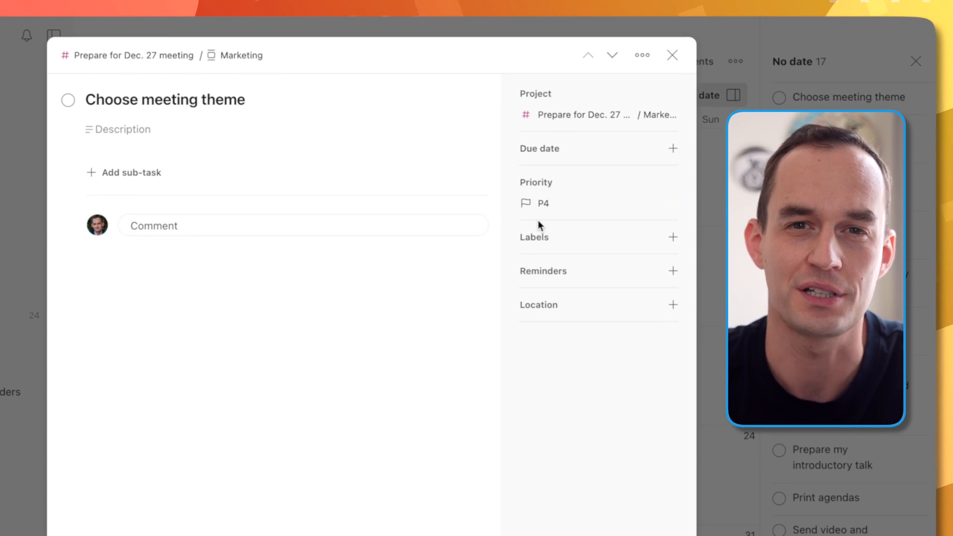
{"action": "left_click", "coordinate": [539, 148]}
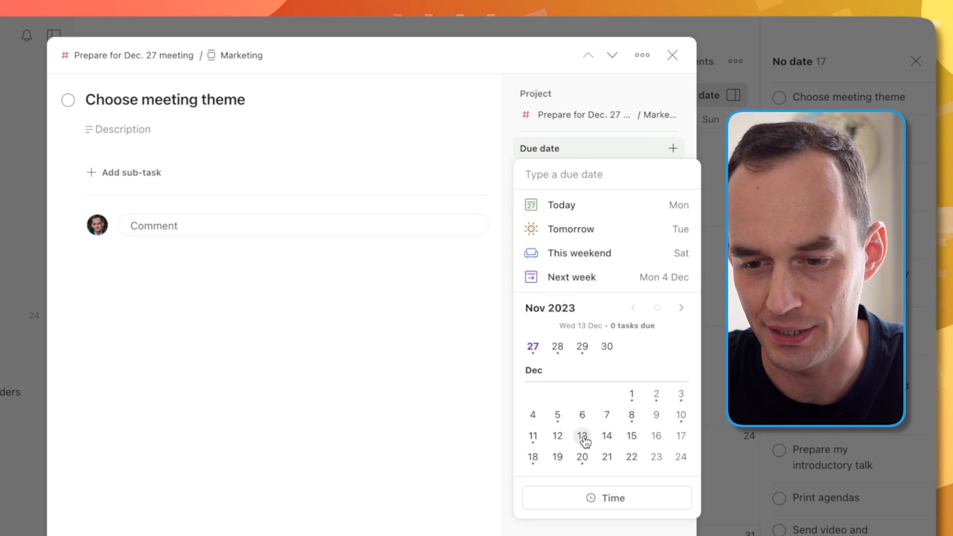
{"action": "left_click", "coordinate": [582, 436]}
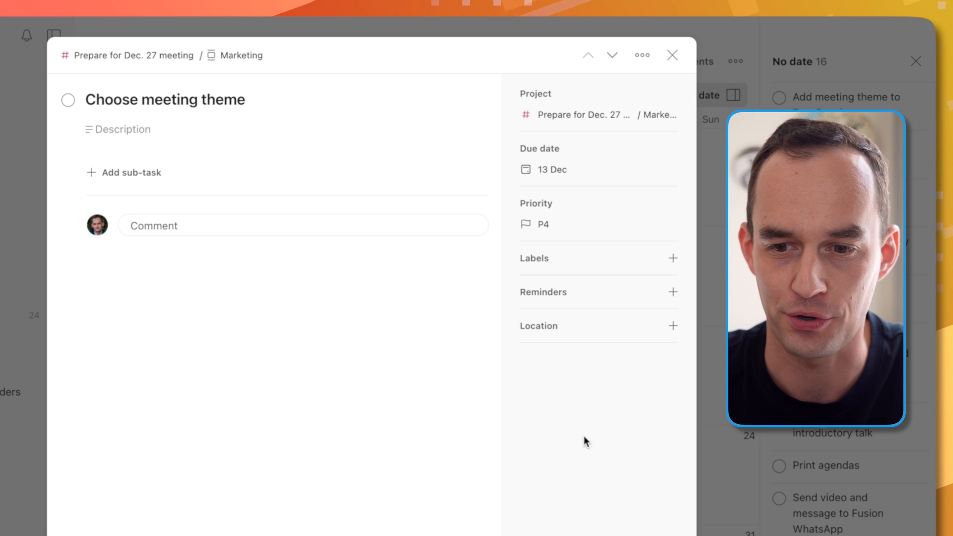
{"action": "left_click", "coordinate": [672, 54]}
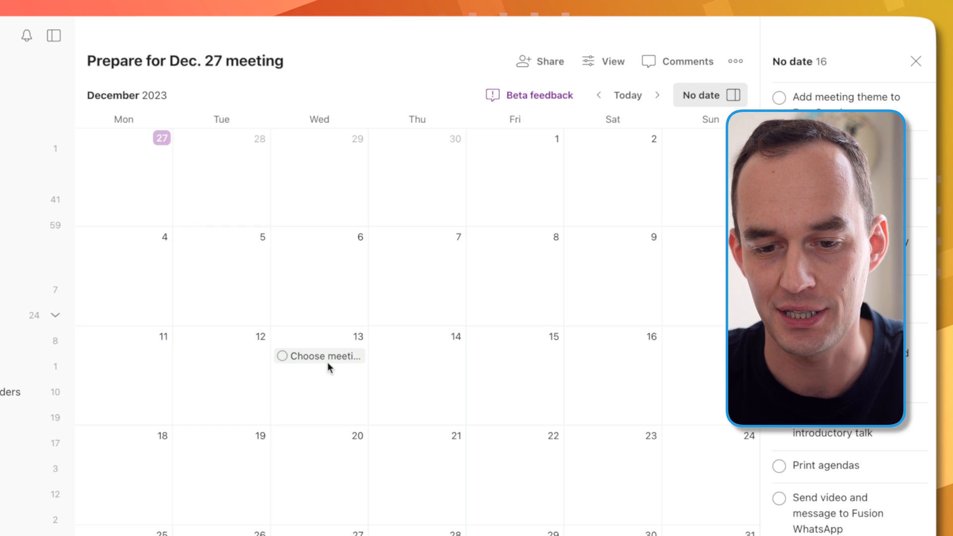
{"action": "mouse_move", "coordinate": [321, 356]}
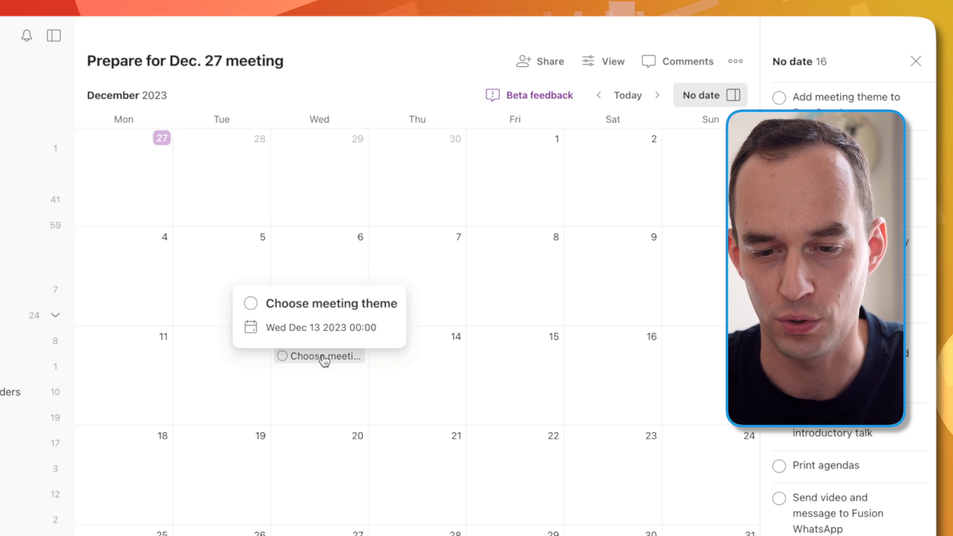
{"action": "mouse_move", "coordinate": [672, 277]}
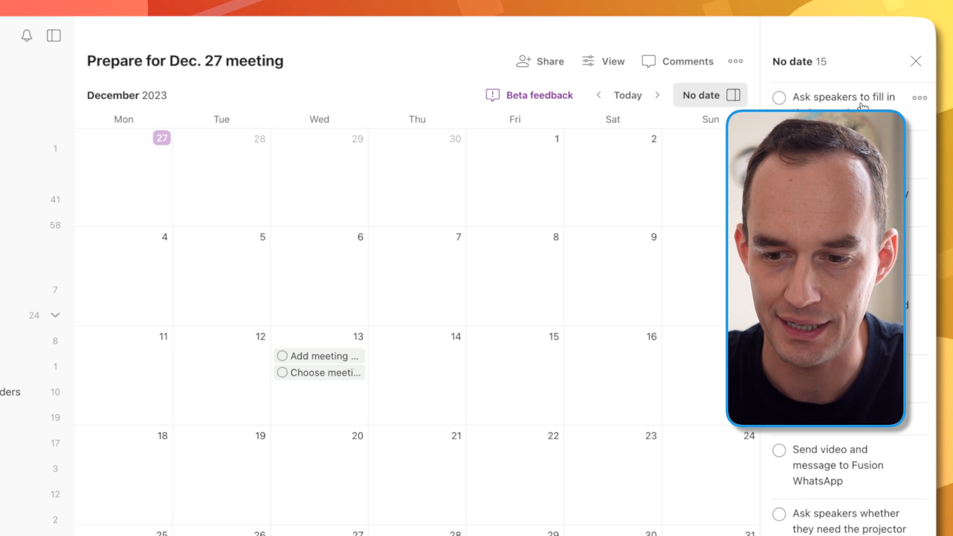
Date the two speaker tasks for 20 December and Print agendas for 27 December
{"action": "left_click", "coordinate": [834, 98]}
{"action": "type", "text": "d"}
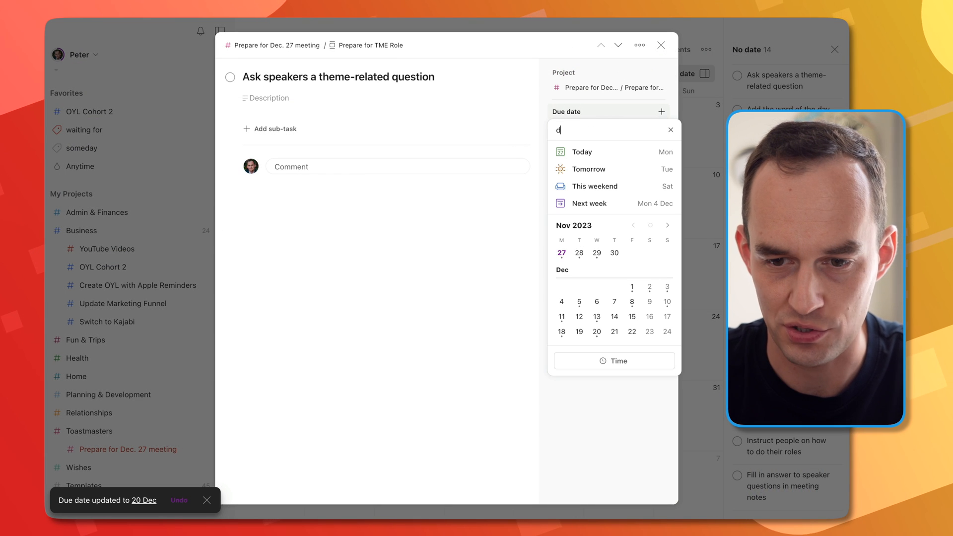
{"action": "left_click", "coordinate": [661, 46]}
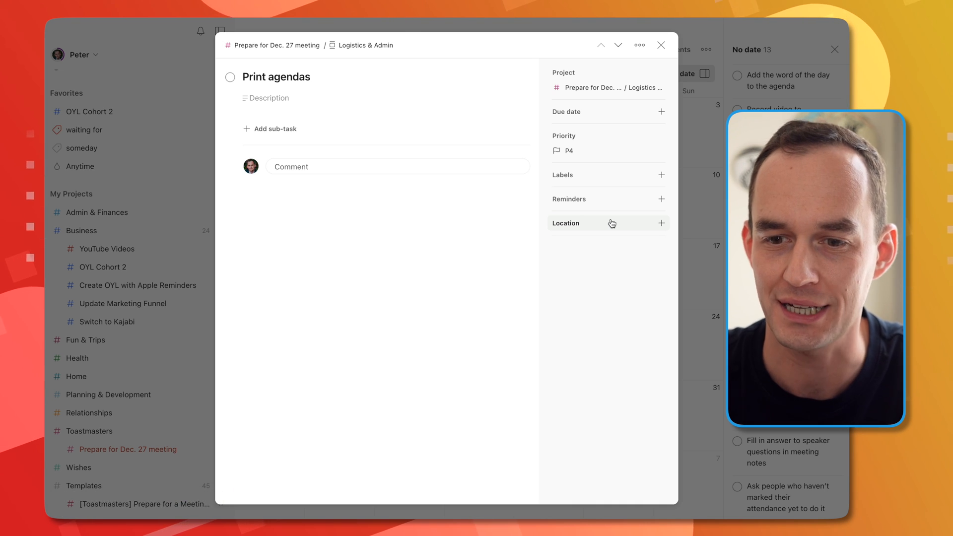
{"action": "left_click", "coordinate": [608, 111]}
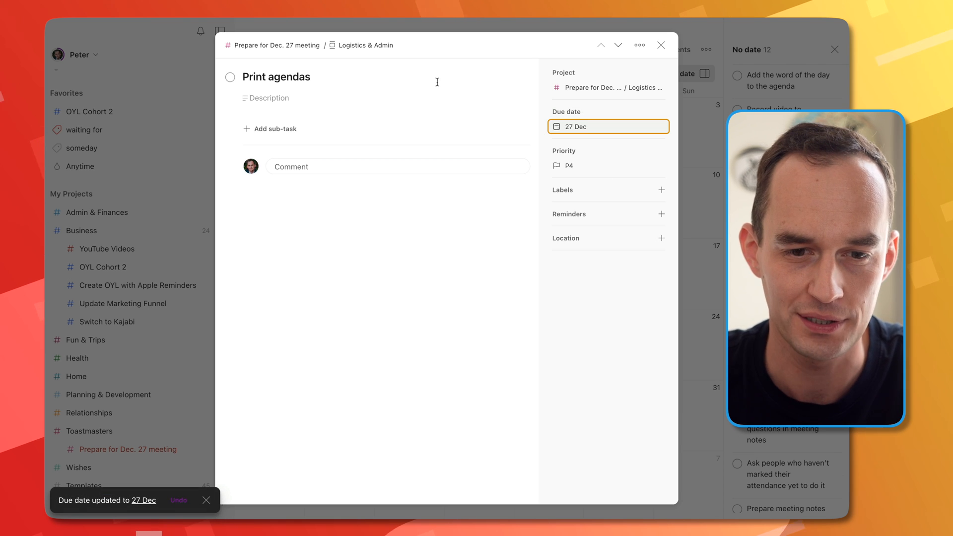
{"action": "left_click", "coordinate": [662, 46]}
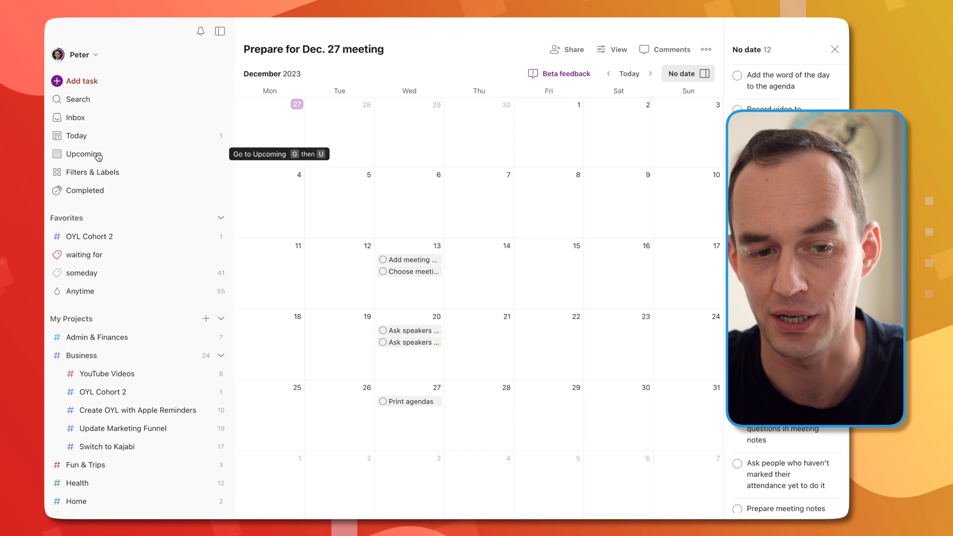
Visit the Upcoming view, then return to the Prepare for Dec. 27 meeting calendar
{"action": "left_click", "coordinate": [82, 154]}
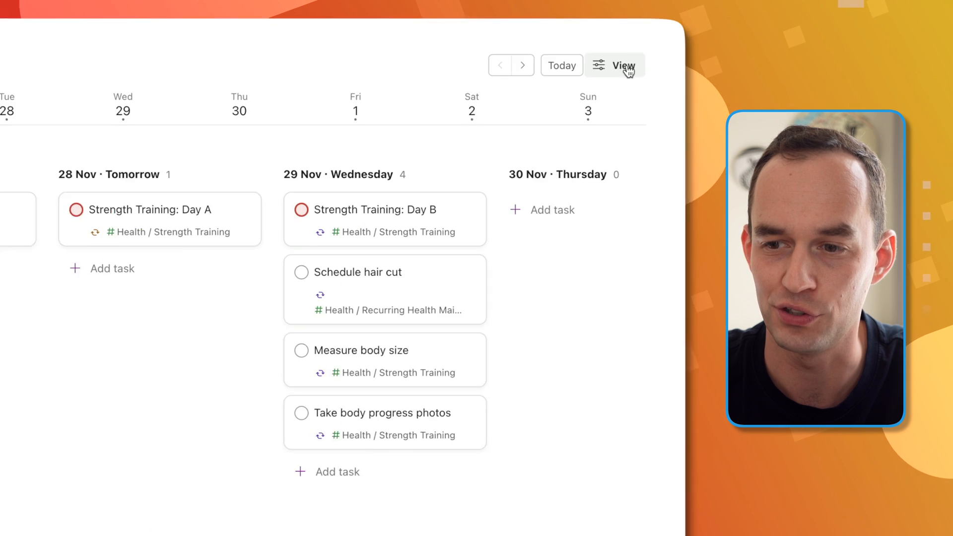
{"action": "left_click", "coordinate": [620, 65]}
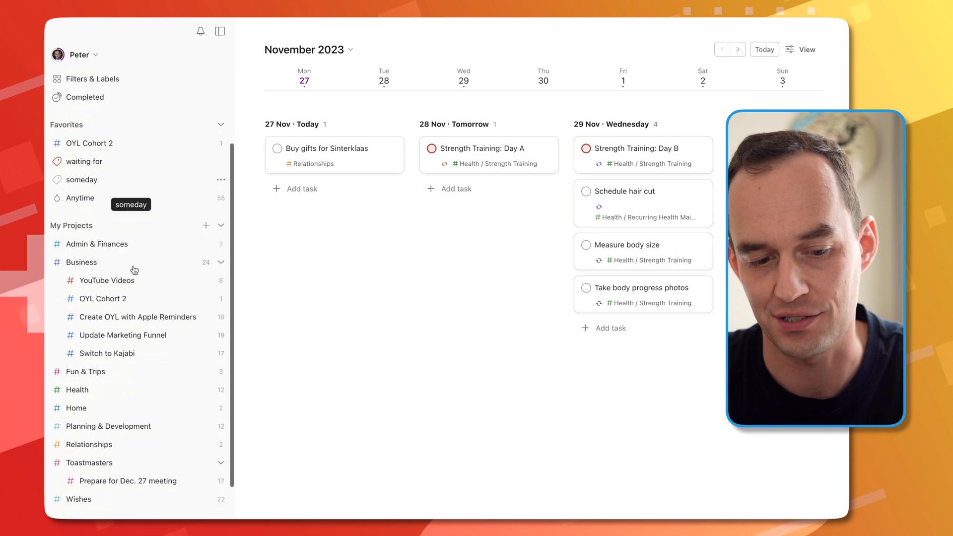
{"action": "scroll", "scroll_direction": "down", "scroll_amount": 3}
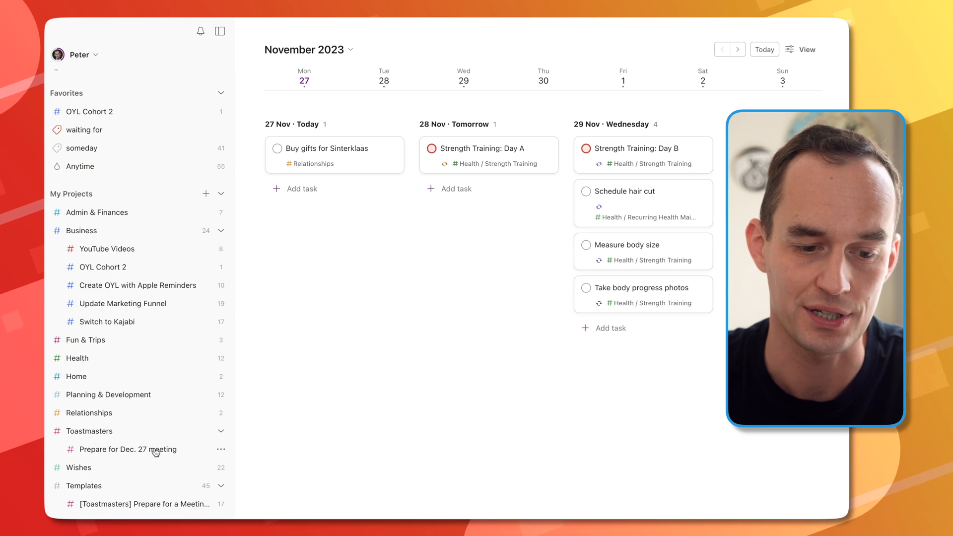
{"action": "left_click", "coordinate": [126, 450]}
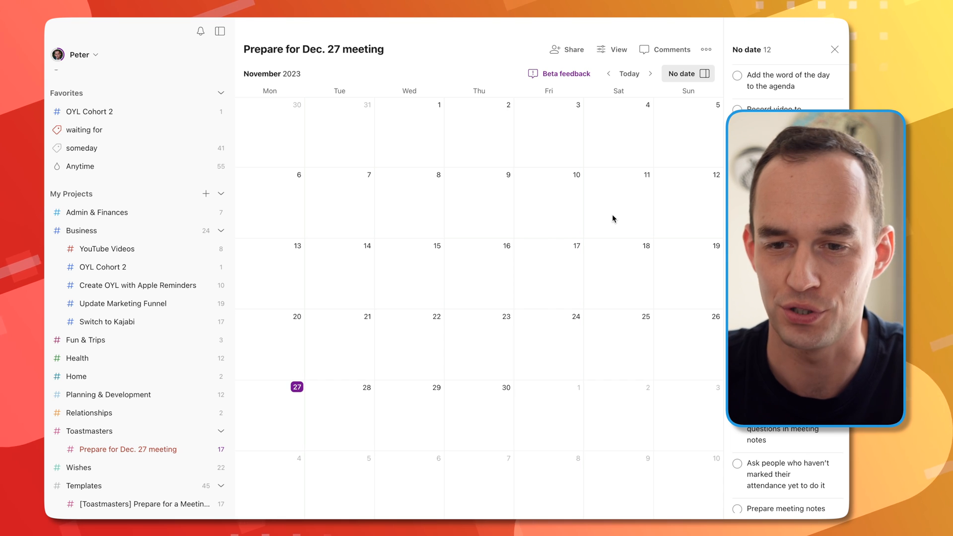
Give 'Add meeting theme to EasySpeak' a 13:00 start time on 13 December
{"action": "left_click", "coordinate": [649, 73]}
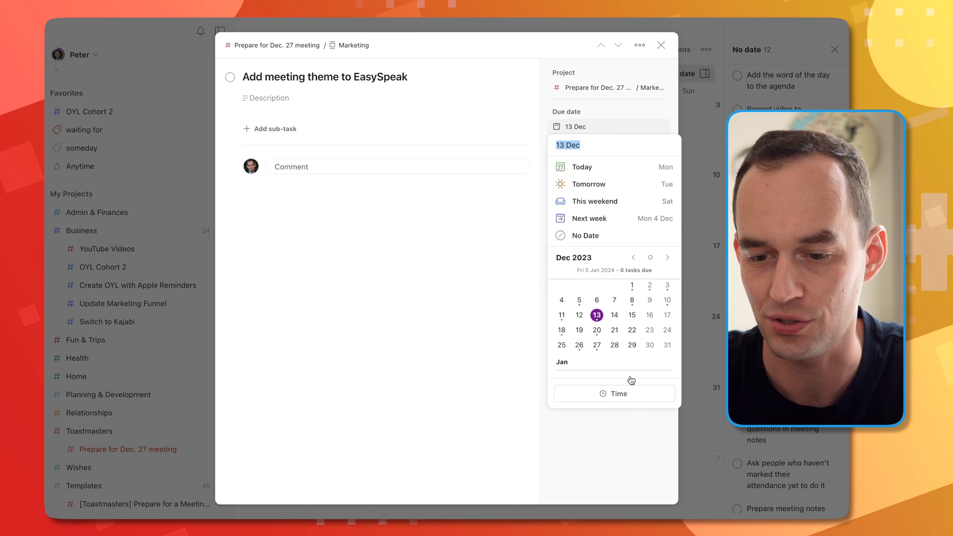
{"action": "left_click", "coordinate": [614, 393]}
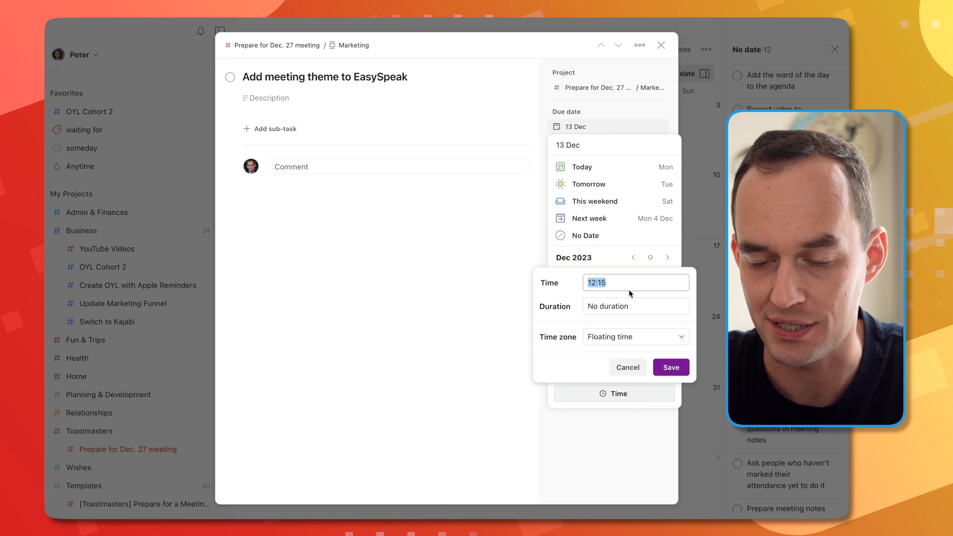
{"action": "left_click", "coordinate": [671, 368]}
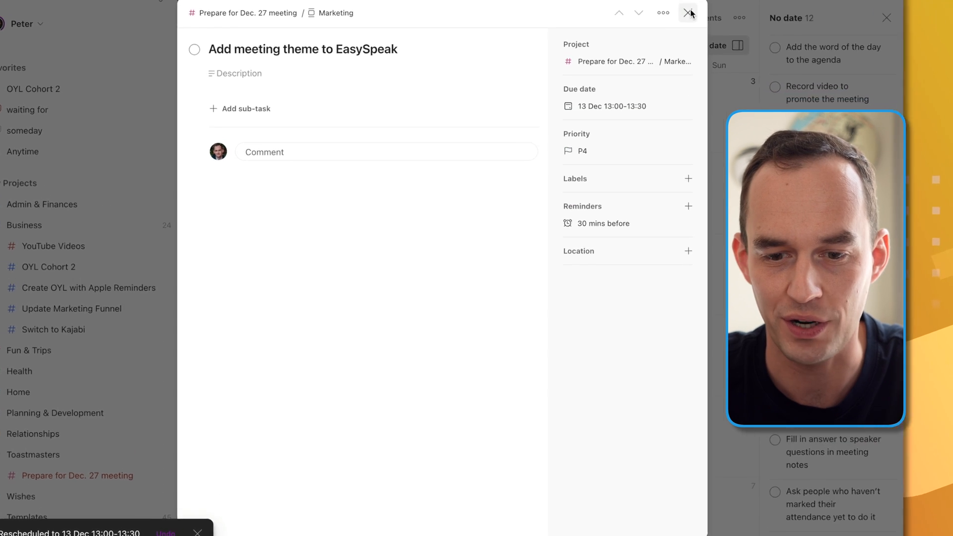
{"action": "left_click", "coordinate": [688, 13]}
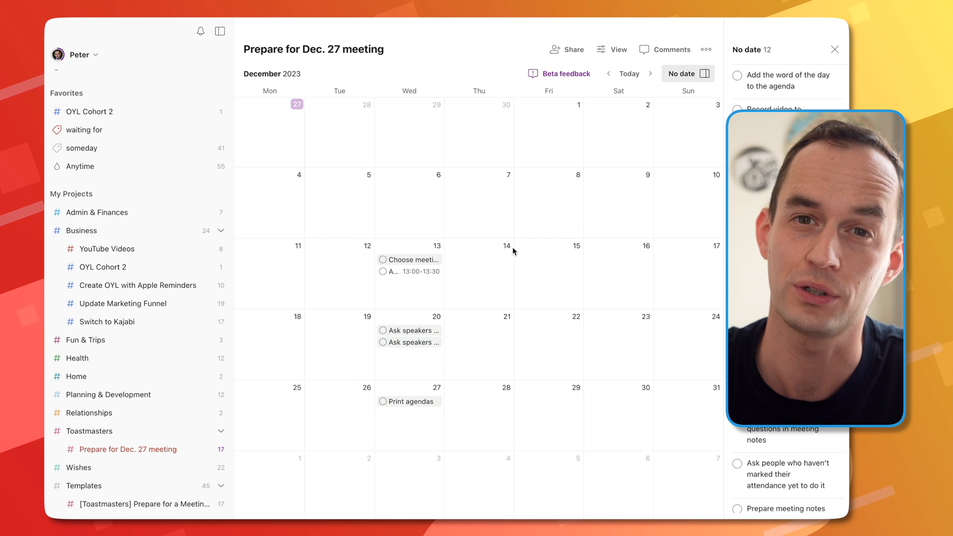
In Google Calendar, stretch the 13 December EasySpeak event to end at 14:30
{"action": "key", "text": "cmd+tab"}
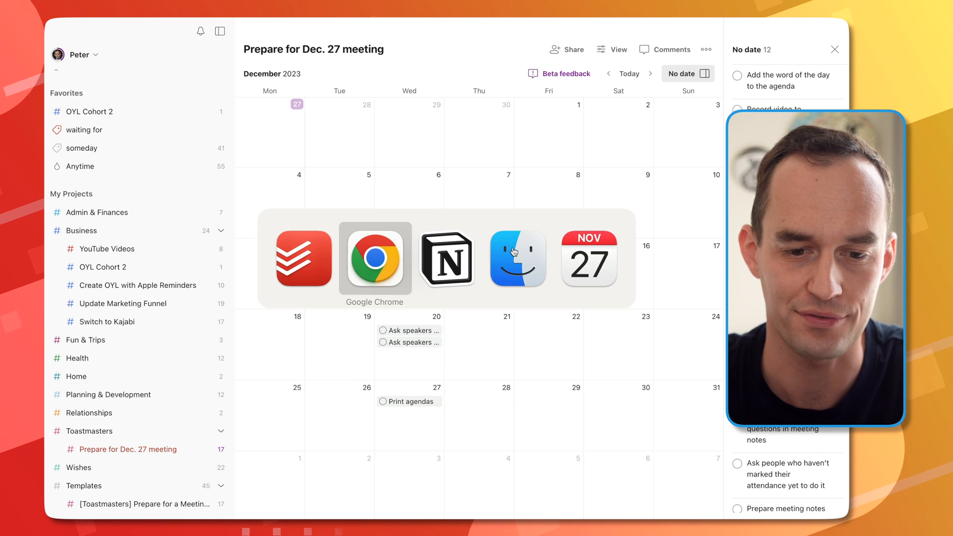
{"action": "left_click", "coordinate": [375, 260]}
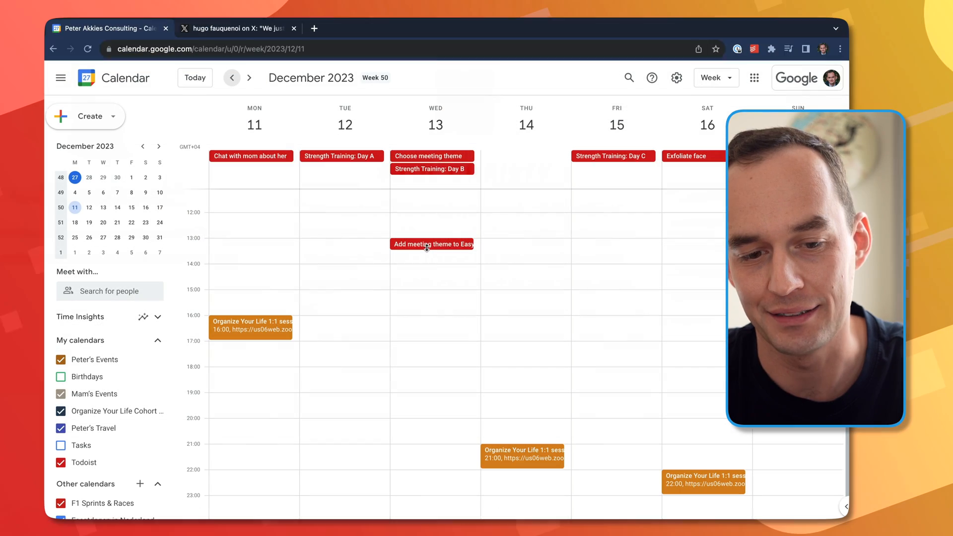
{"action": "left_click", "coordinate": [433, 244]}
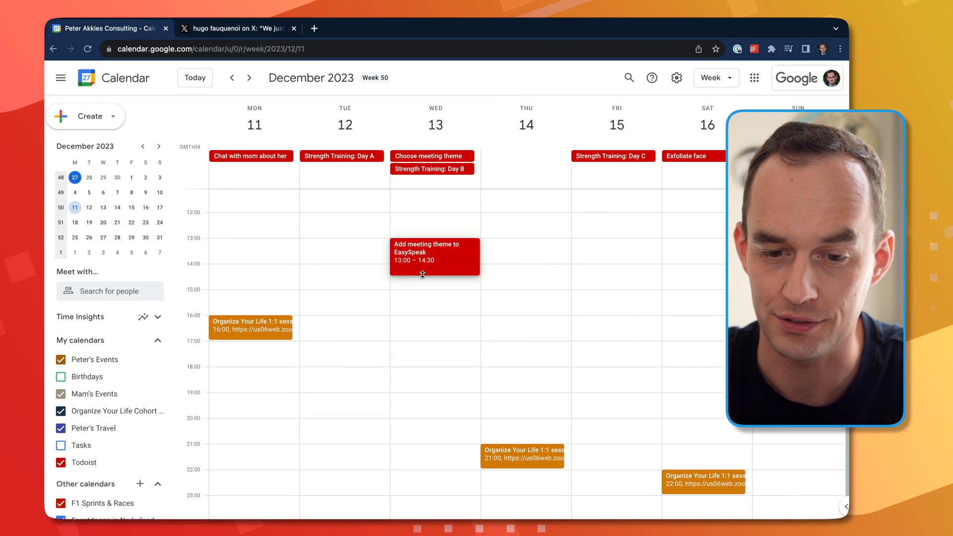
{"action": "left_click_drag", "start_coordinate": [422, 274], "coordinate": [422, 256]}
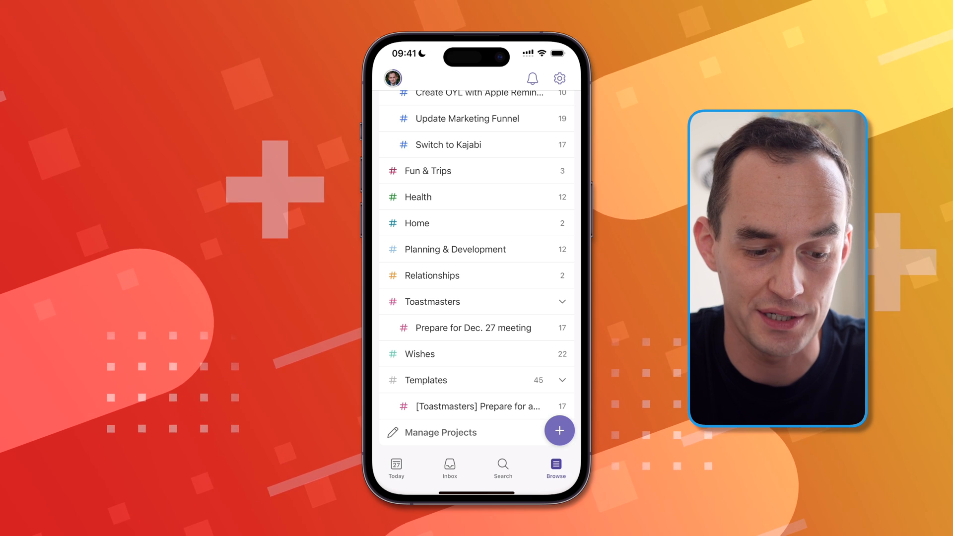
On iPhone, open the Dec. 27 meeting project's calendar at the week of 19 December
{"action": "left_click", "coordinate": [473, 328]}
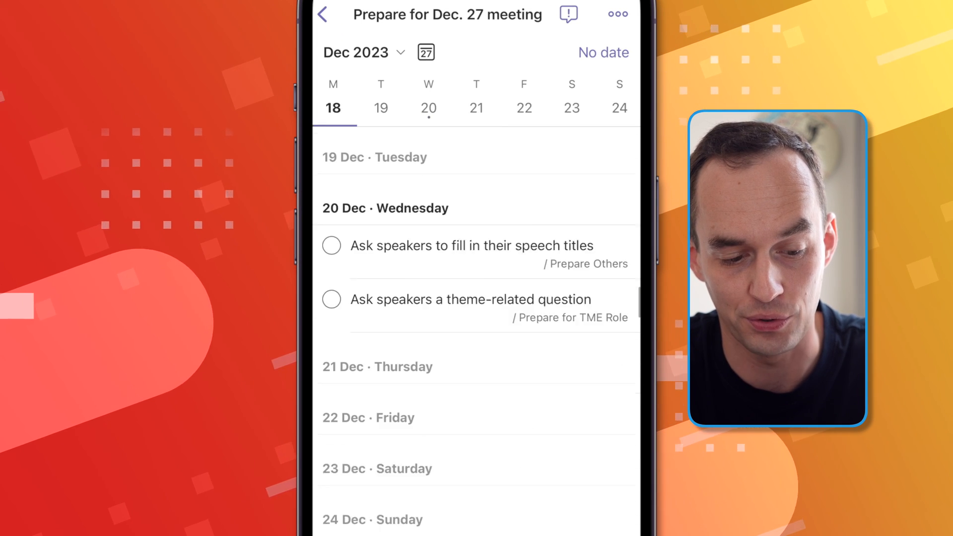
{"action": "left_click", "coordinate": [381, 107]}
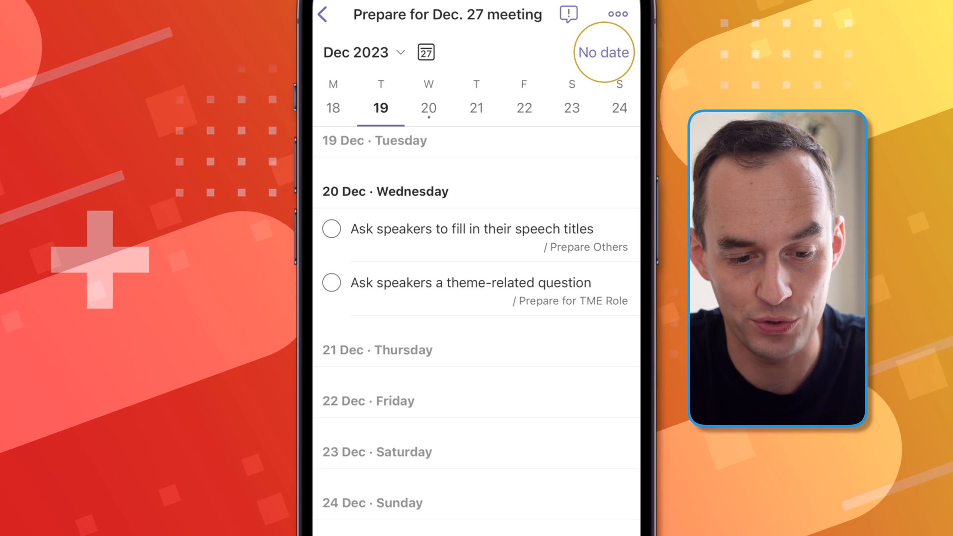
Schedule every remaining undated task for 27 December in one go
{"action": "left_click", "coordinate": [604, 51]}
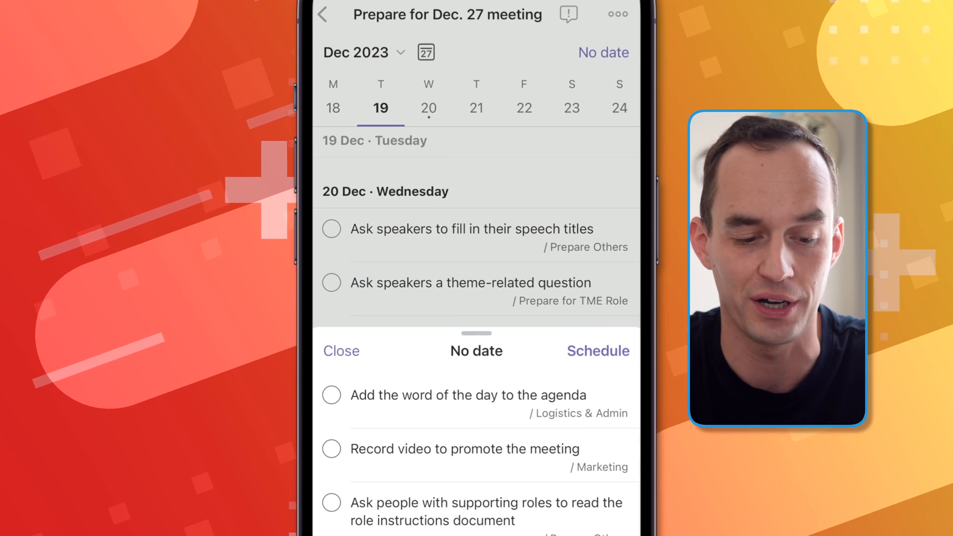
{"action": "left_click", "coordinate": [597, 351]}
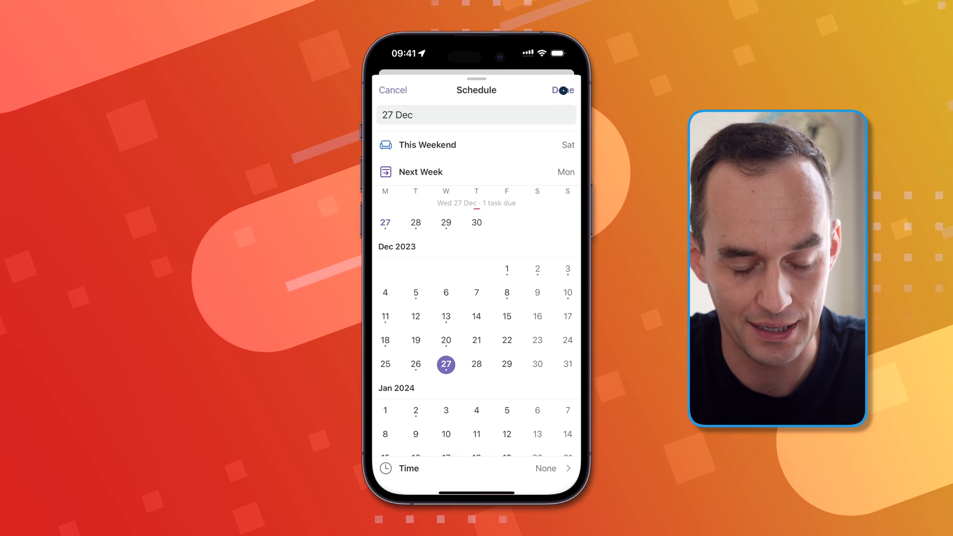
{"action": "left_click", "coordinate": [562, 90]}
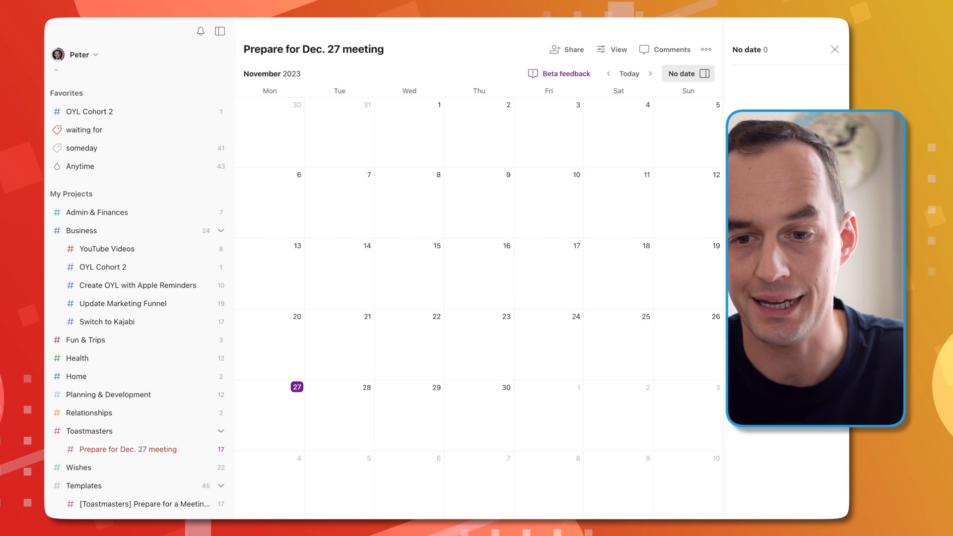
Advance the calendar to December and select a task on 27 December
{"action": "left_click", "coordinate": [653, 74]}
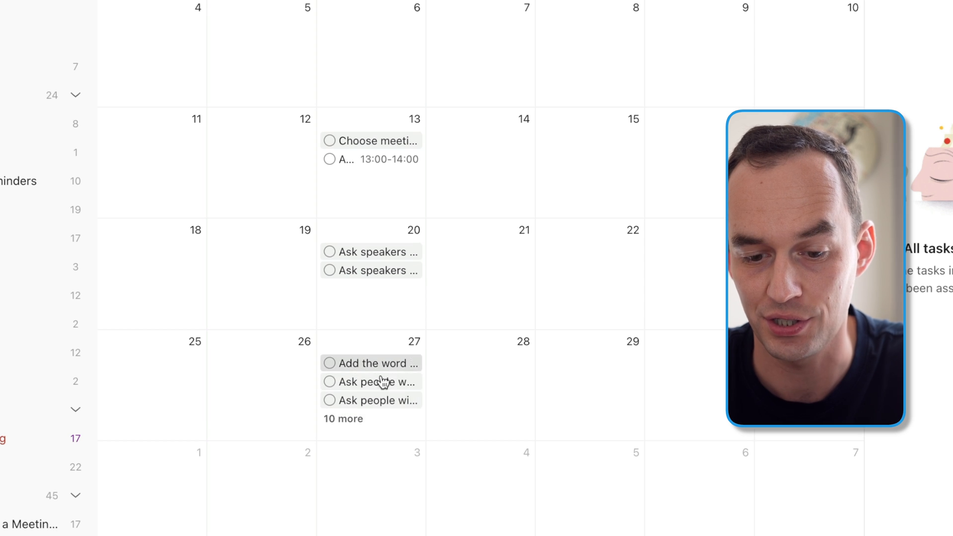
{"action": "left_click", "coordinate": [343, 418]}
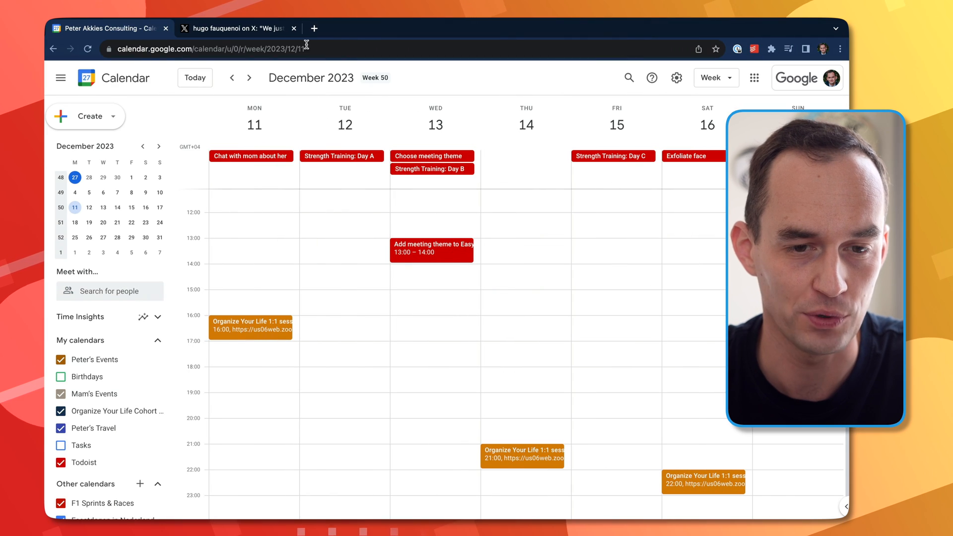
Leave Google Calendar via Chrome's address bar to reach the 'Ask speakers a theme-related question' task
{"action": "left_click", "coordinate": [237, 27]}
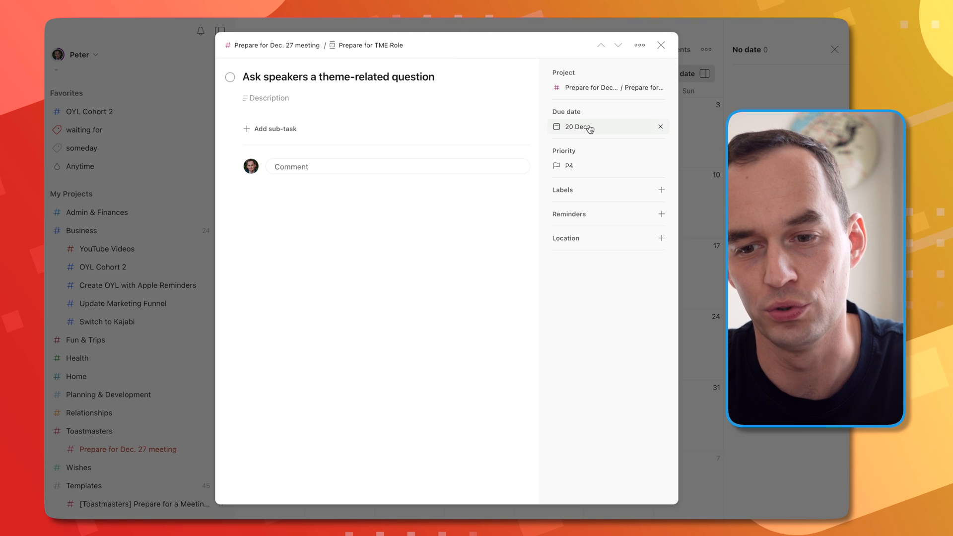
{"action": "mouse_move", "coordinate": [578, 126]}
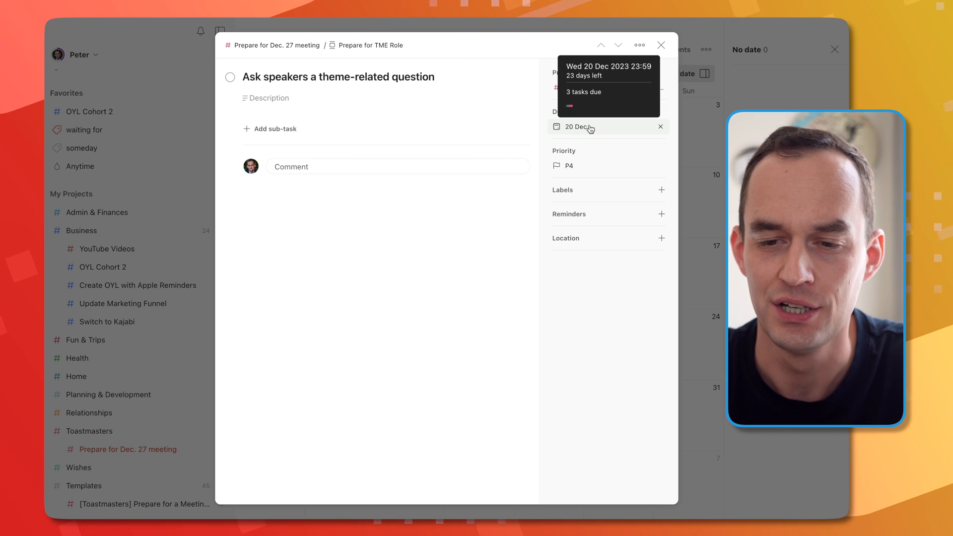
Check the task's 20 December due date field before closing the dialog
{"action": "left_click", "coordinate": [576, 126]}
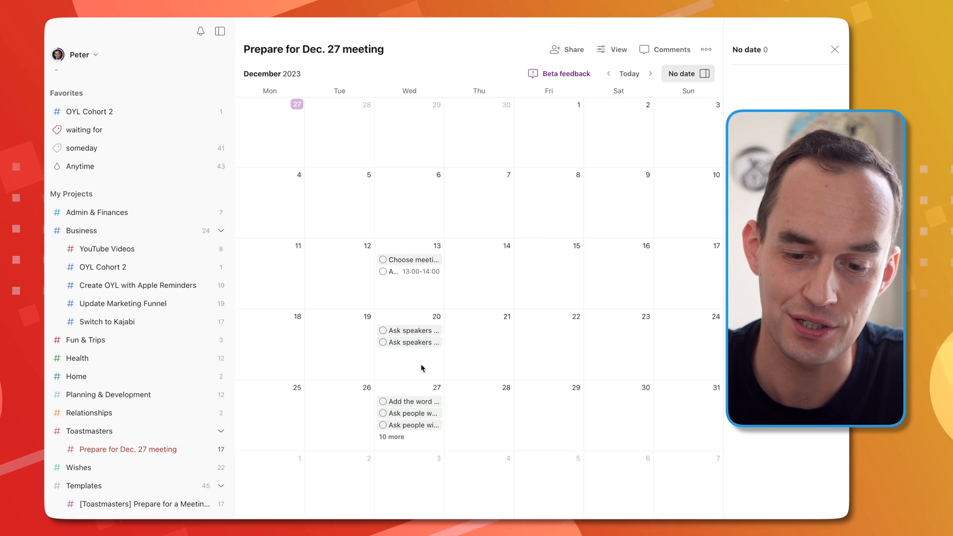
{"action": "mouse_move", "coordinate": [457, 380]}
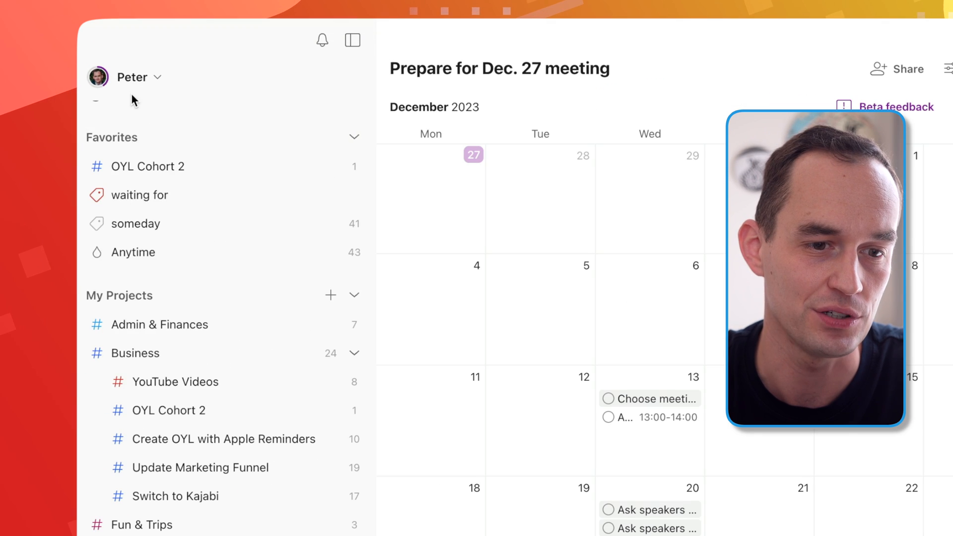
Open Settings from the profile menu to view Advanced experimental features
{"action": "left_click", "coordinate": [133, 77]}
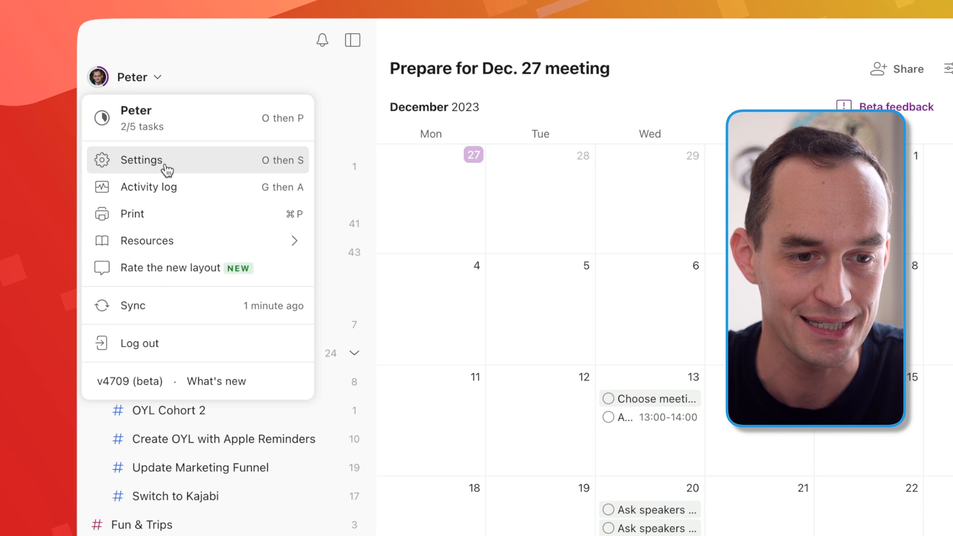
{"action": "left_click", "coordinate": [141, 160]}
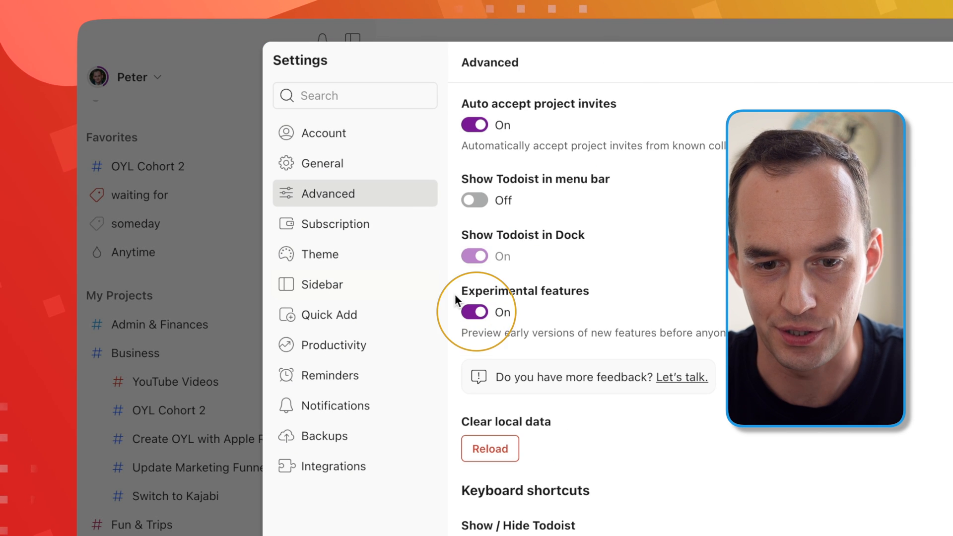